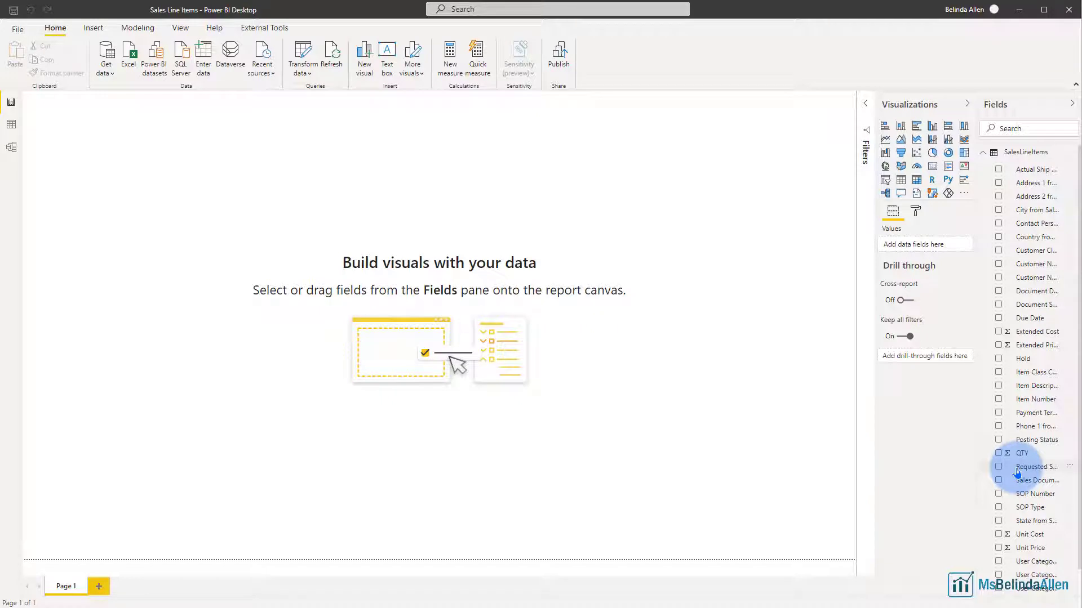
mouse_move(984, 447)
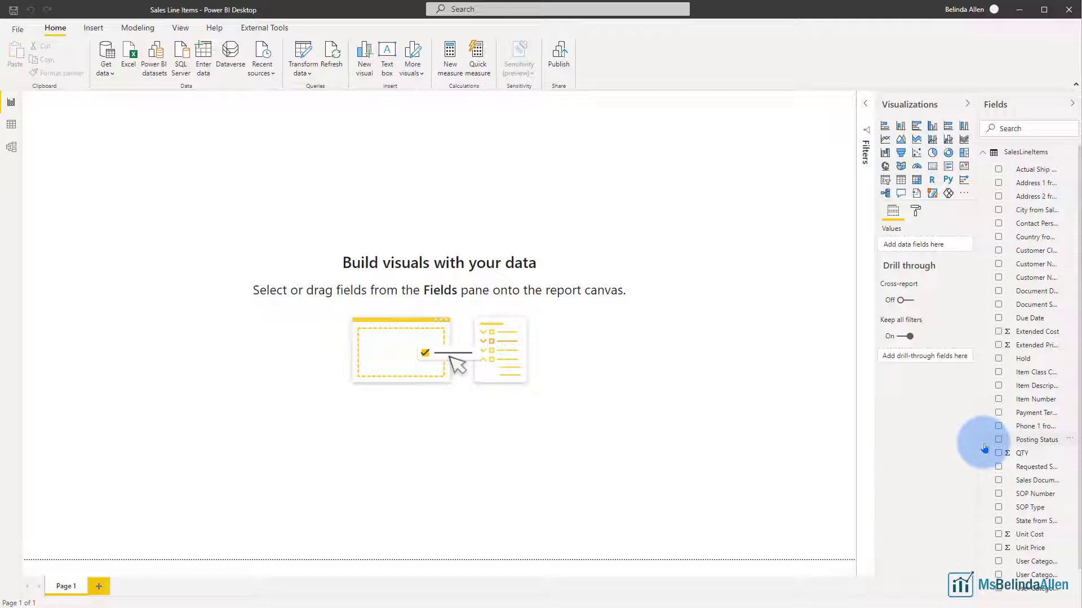
mouse_move(1008, 427)
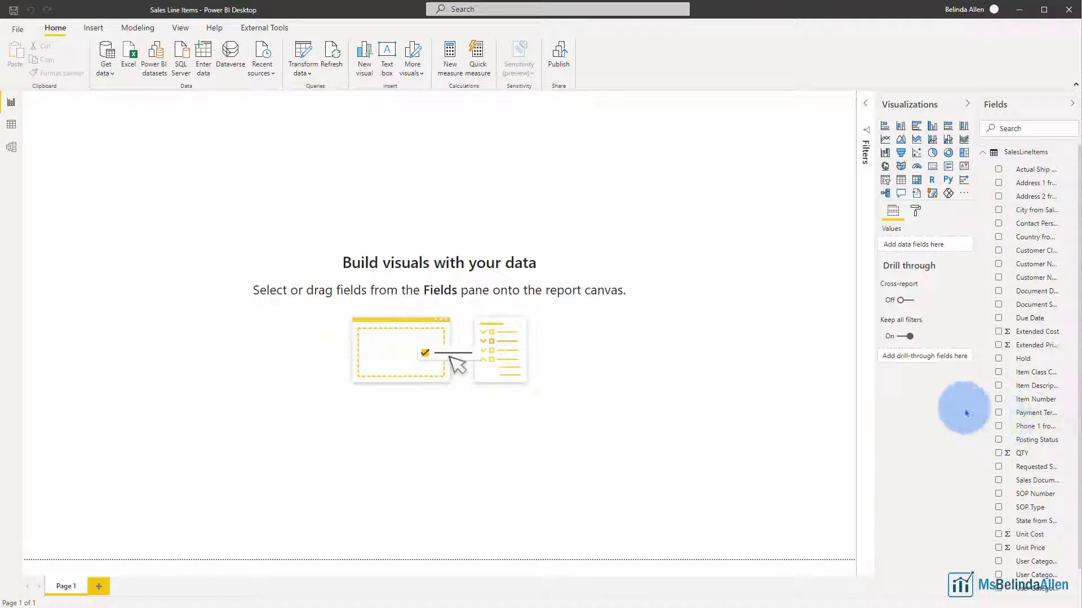
- View SalesLineItems data rows and scan all columns from SOP Type to Zip Code
click(11, 124)
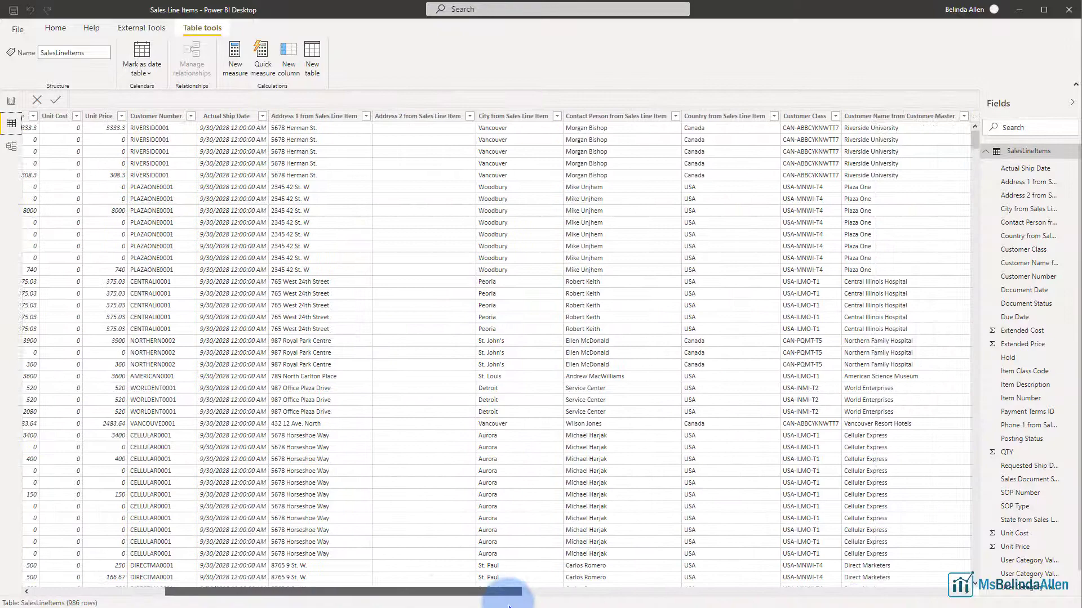
scroll(right, 3)
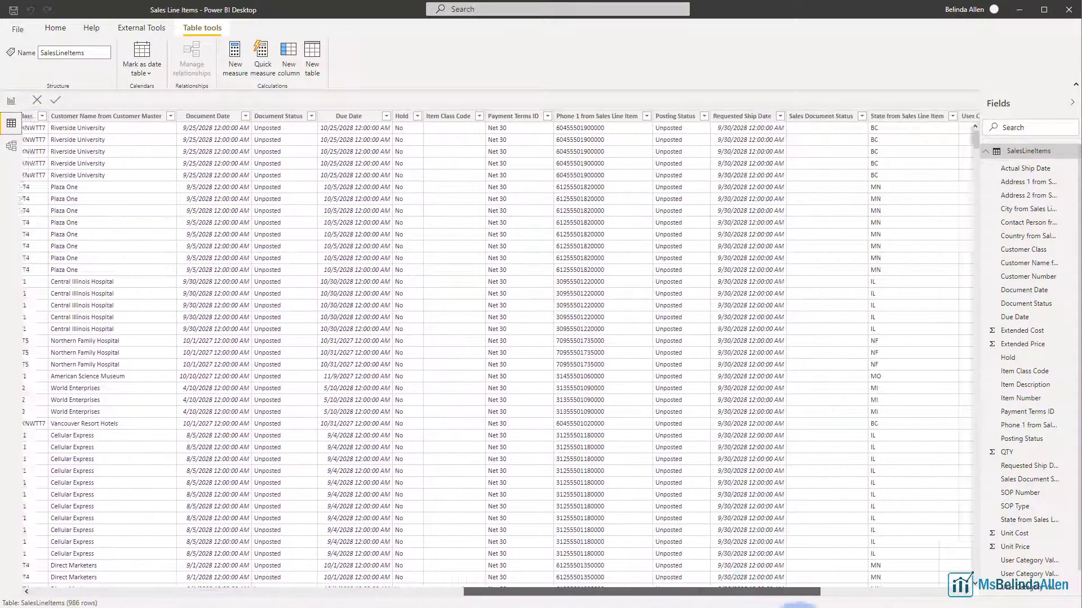
scroll(right, 3)
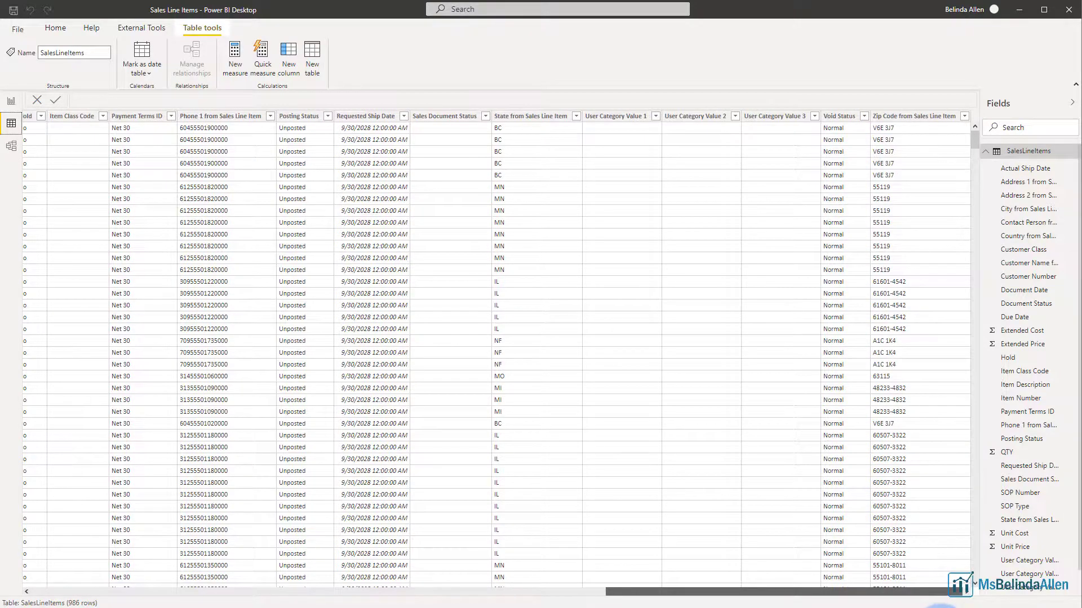
scroll(right, 3)
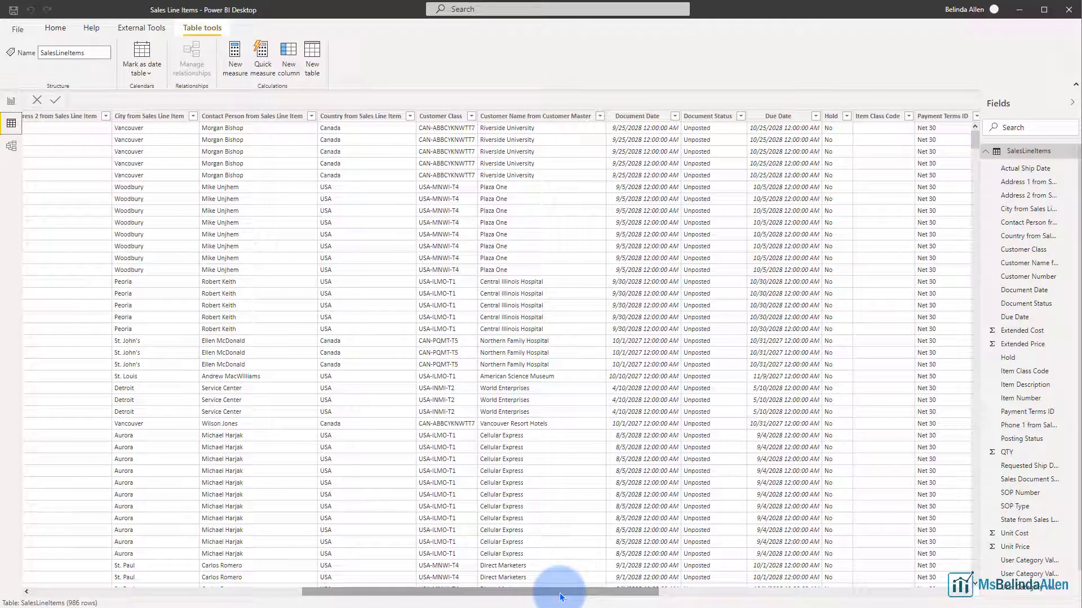
scroll(left, 3)
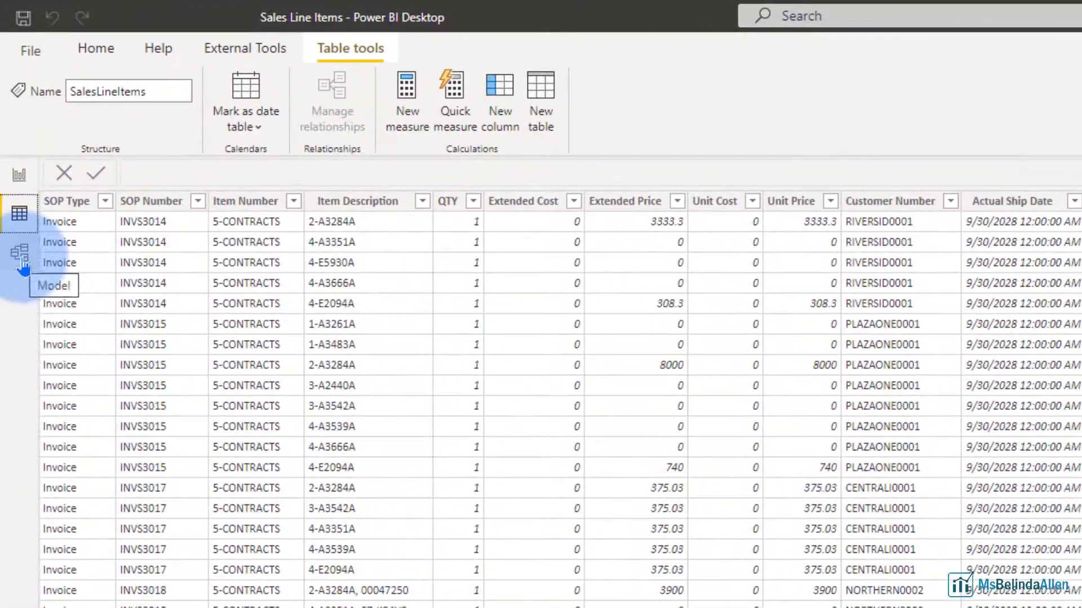
- Show Model view with SalesLineItems' fields expanded and its name and synonyms properties visible
click(19, 253)
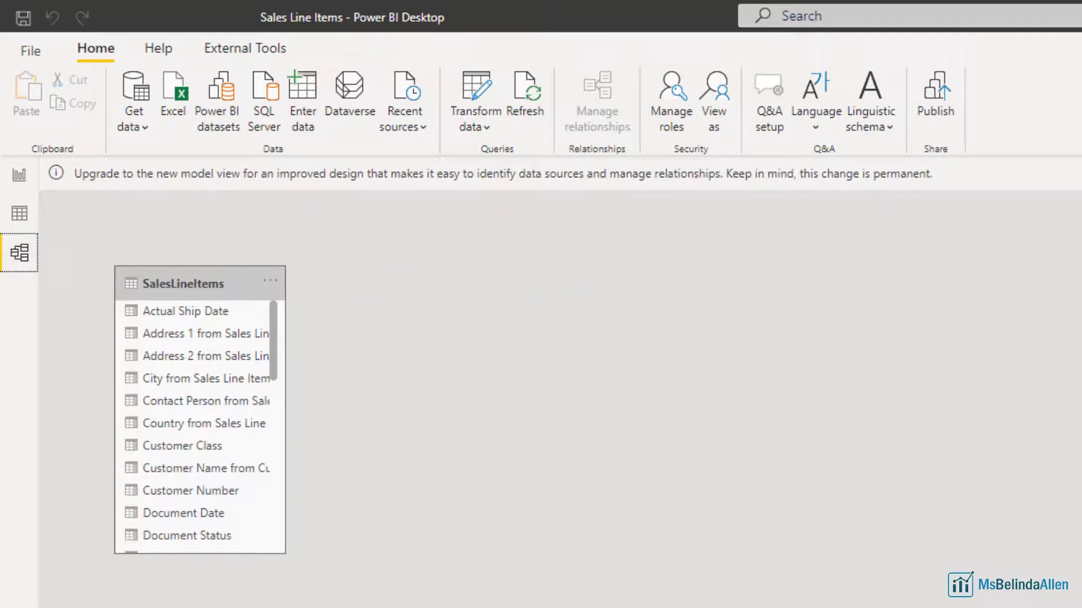
click(181, 283)
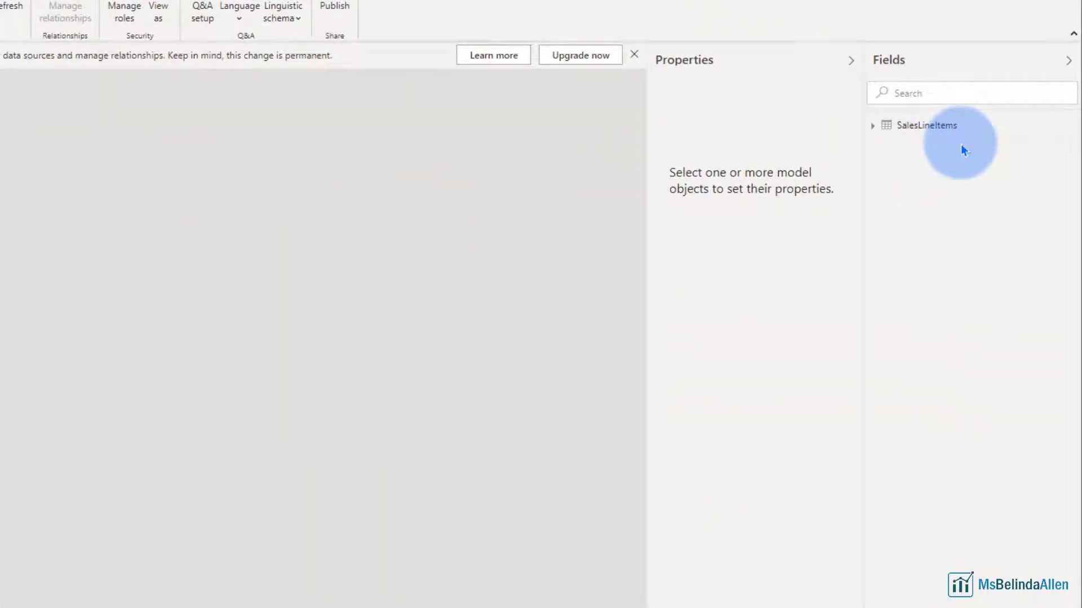
mouse_move(879, 125)
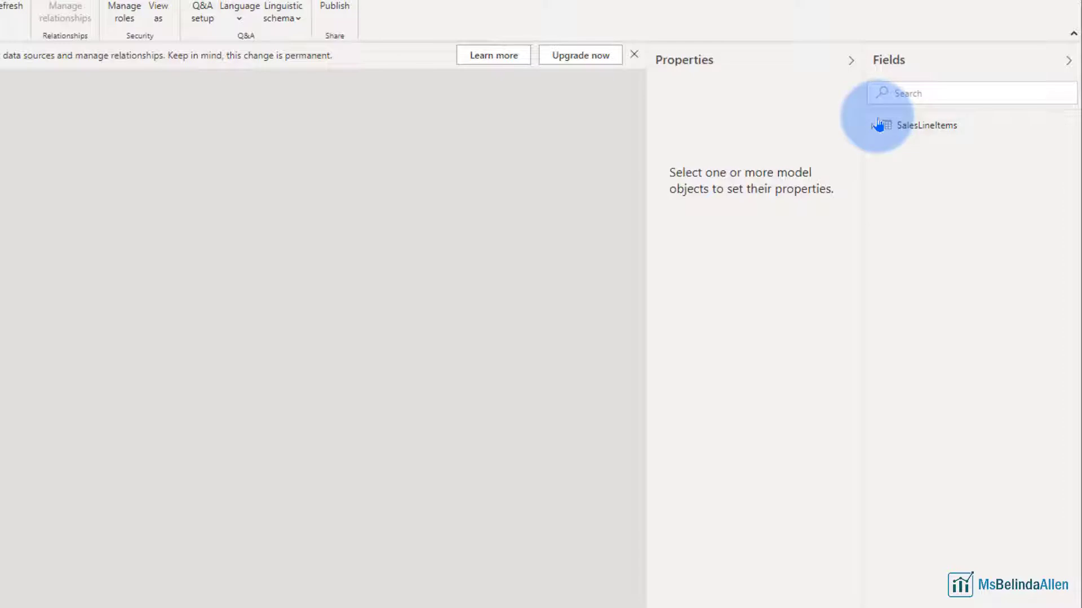
click(924, 125)
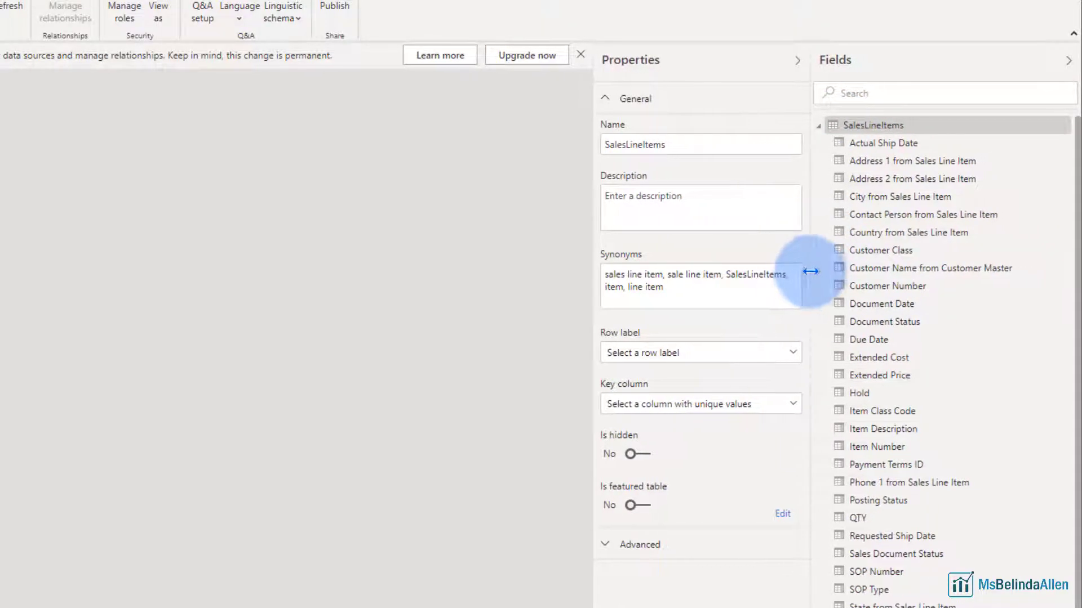
mouse_move(931, 232)
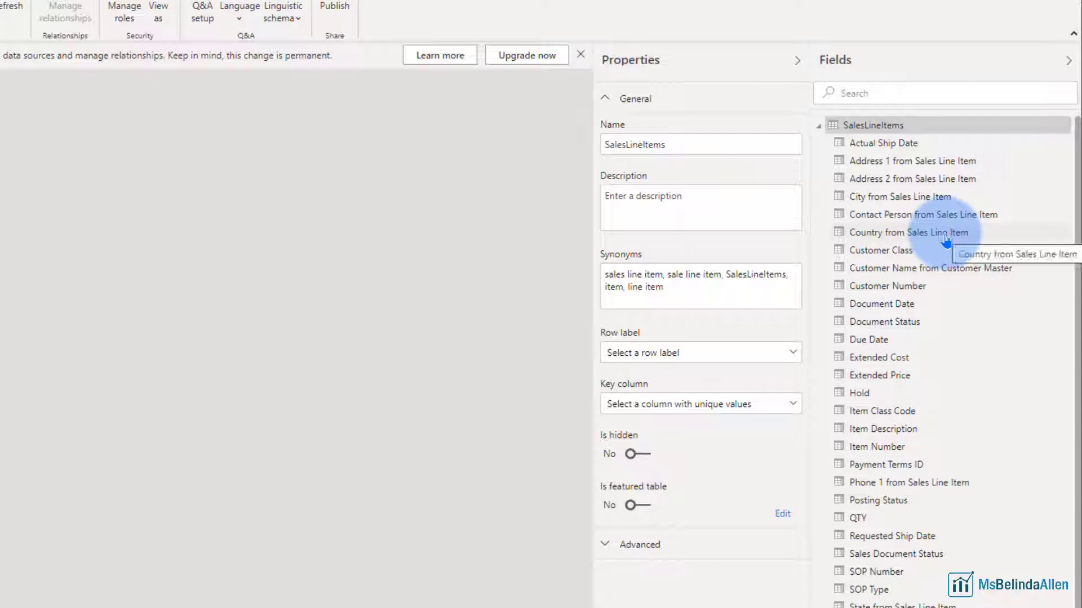
mouse_move(962, 191)
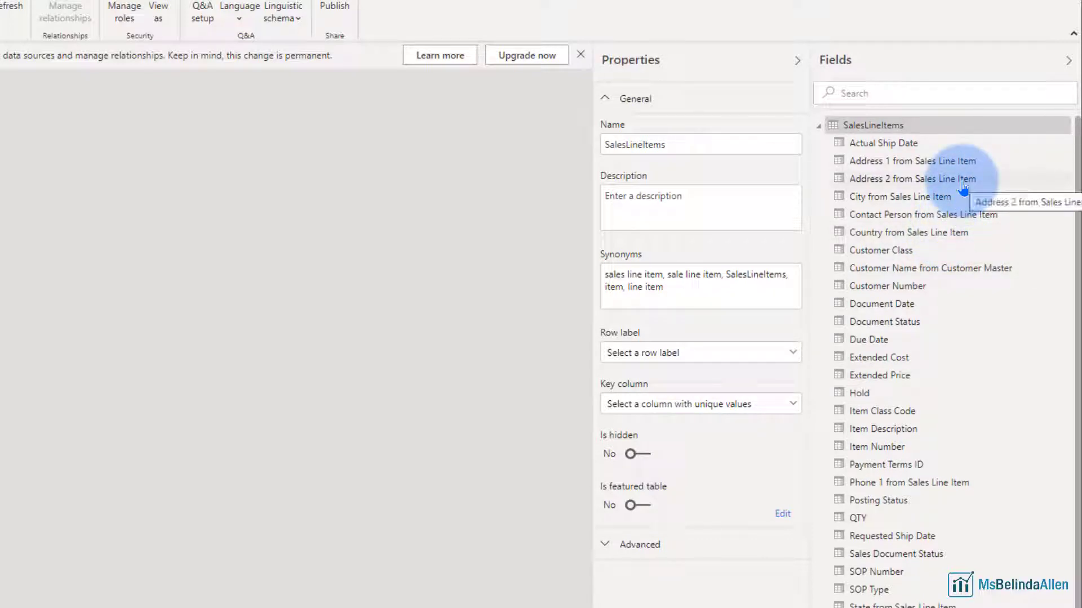
- Set Address 1 from Sales Line Item's display folder to 'Address'
click(912, 161)
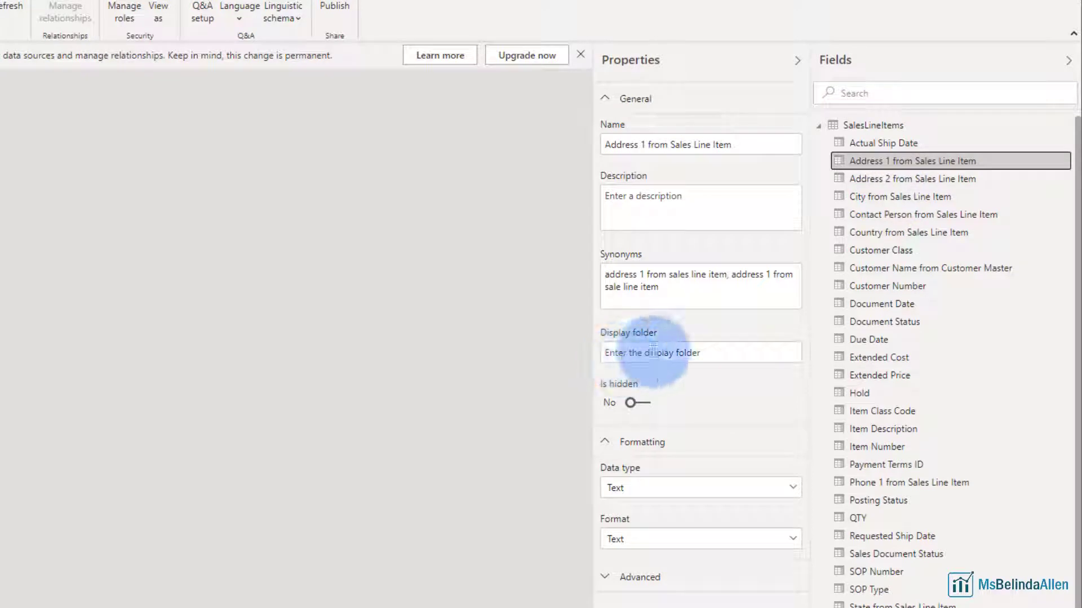
click(700, 353)
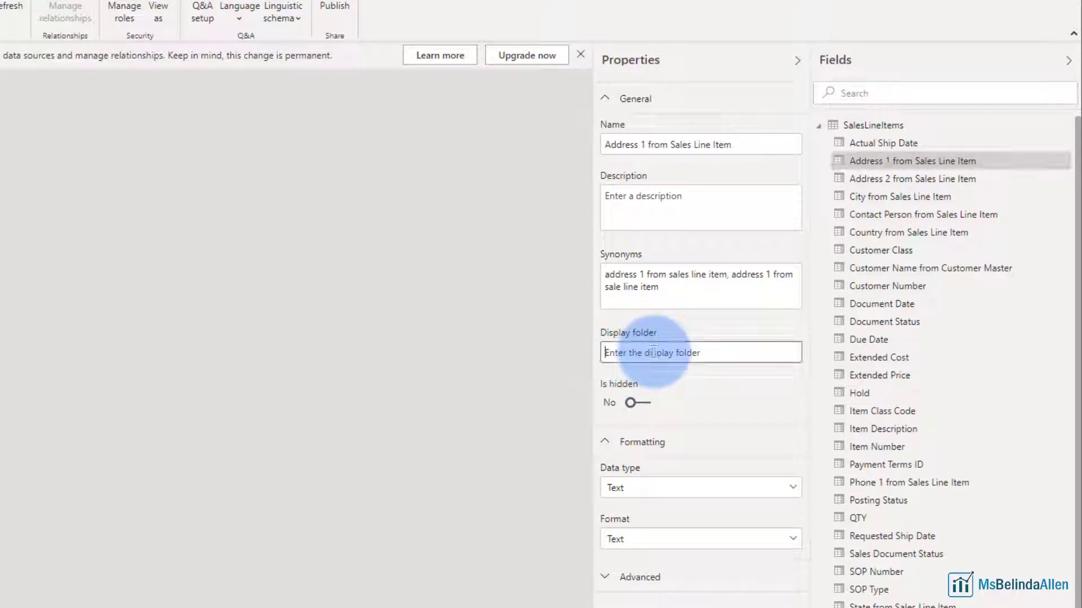
text(Ad)
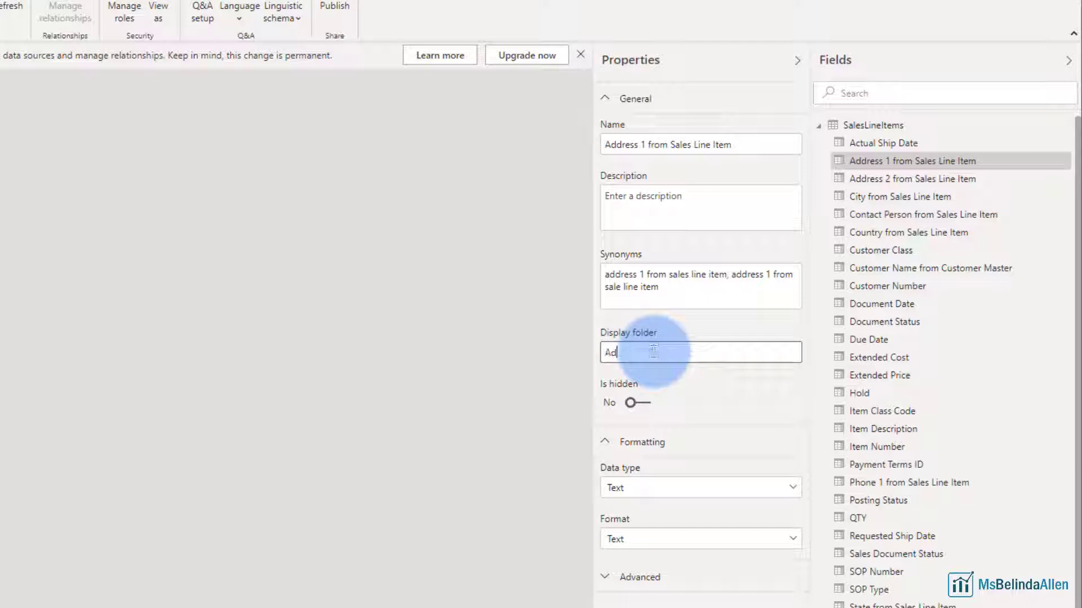
text(dress)
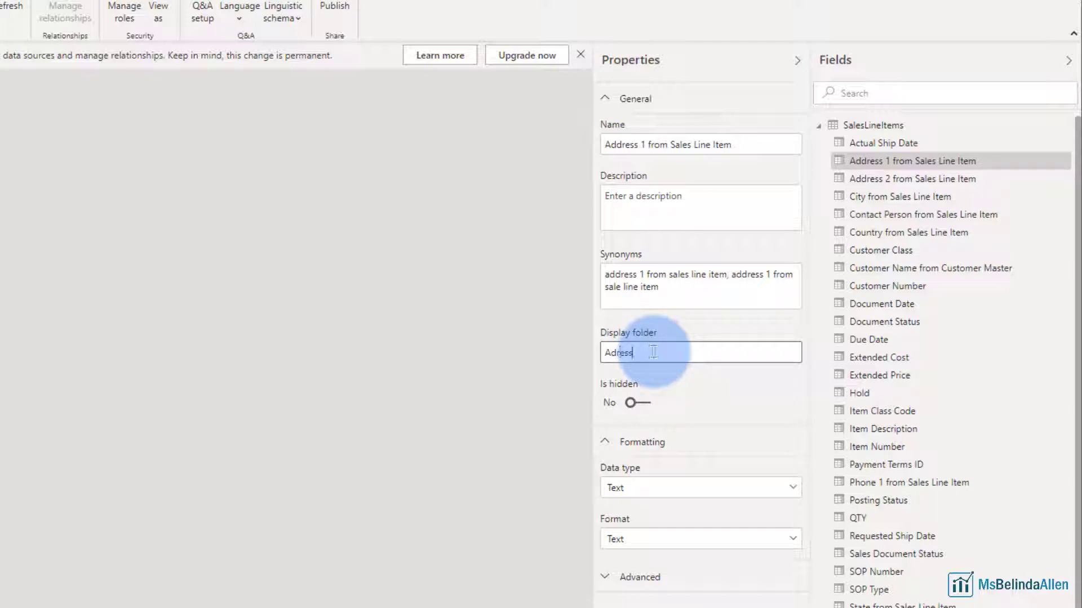
text(s)
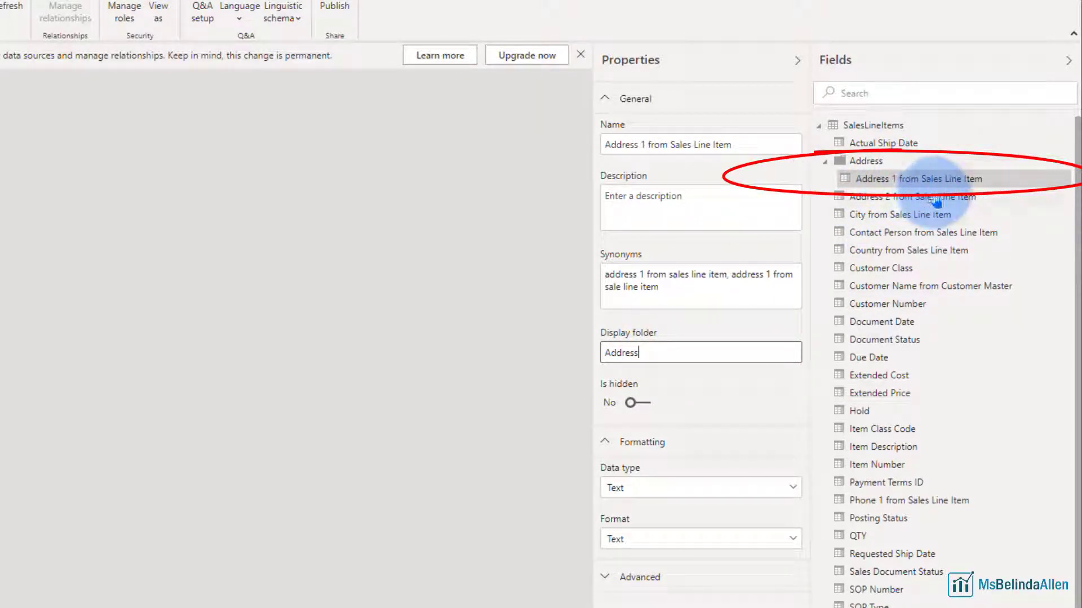
- Add Address 2, Contact Person, Country, Phone 1 and State to the Address folder
click(912, 196)
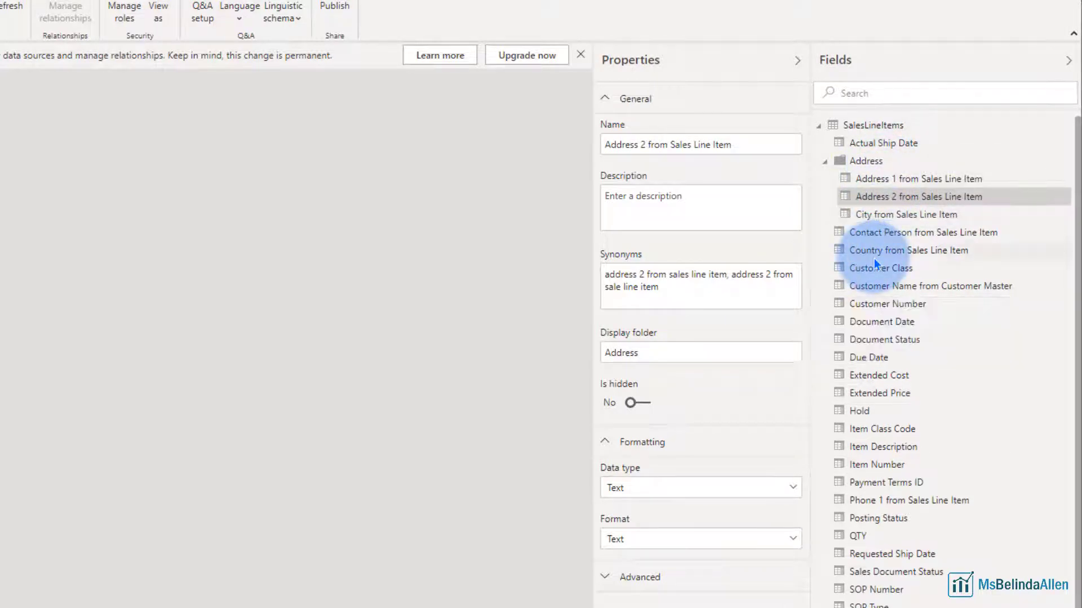
click(922, 233)
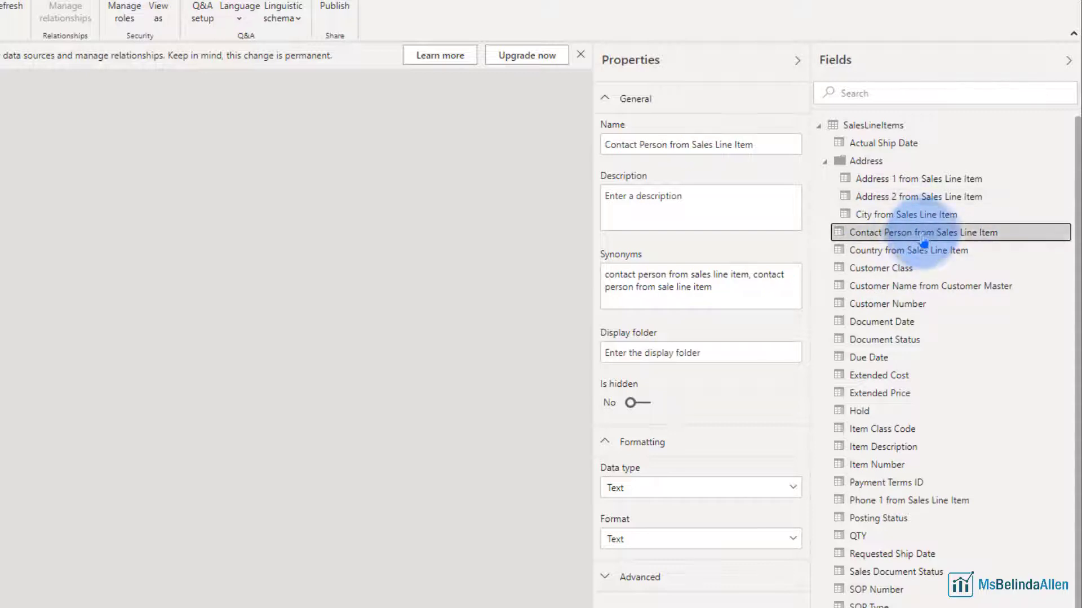
click(907, 250)
text(Address)
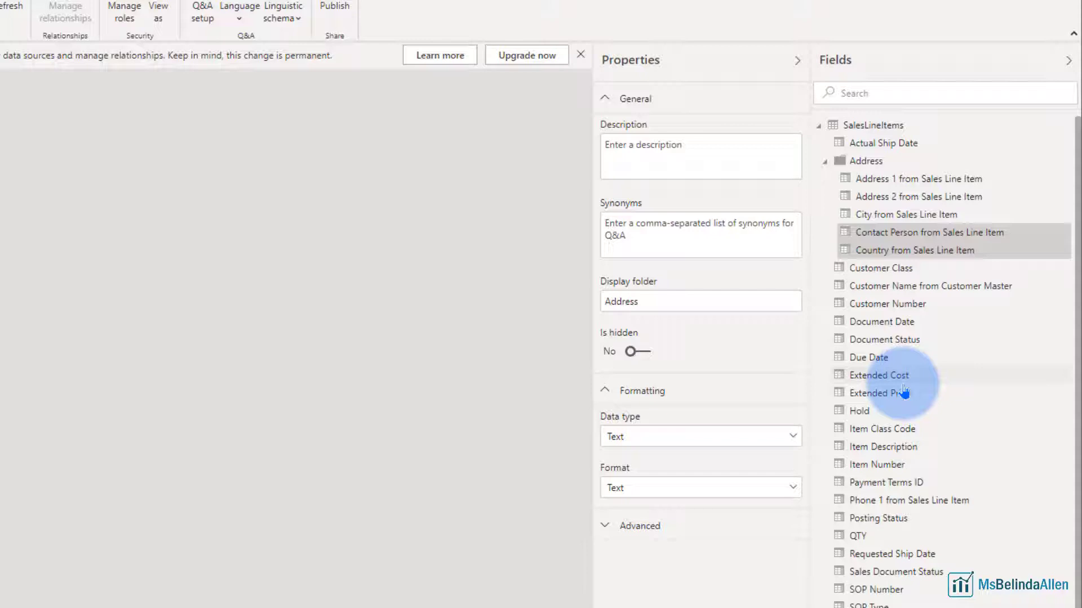
mouse_move(883, 502)
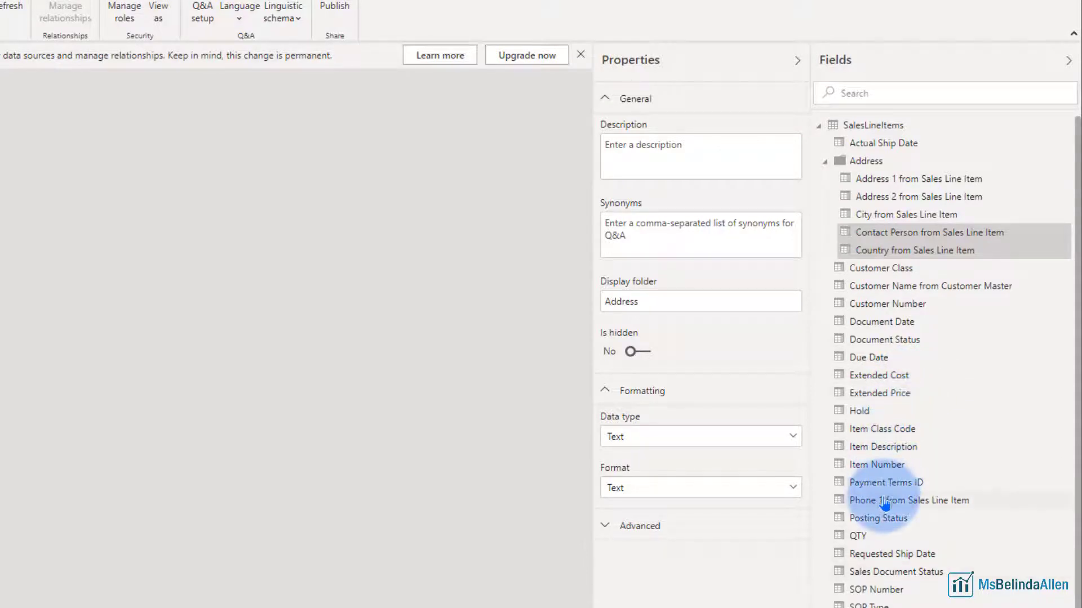
click(910, 500)
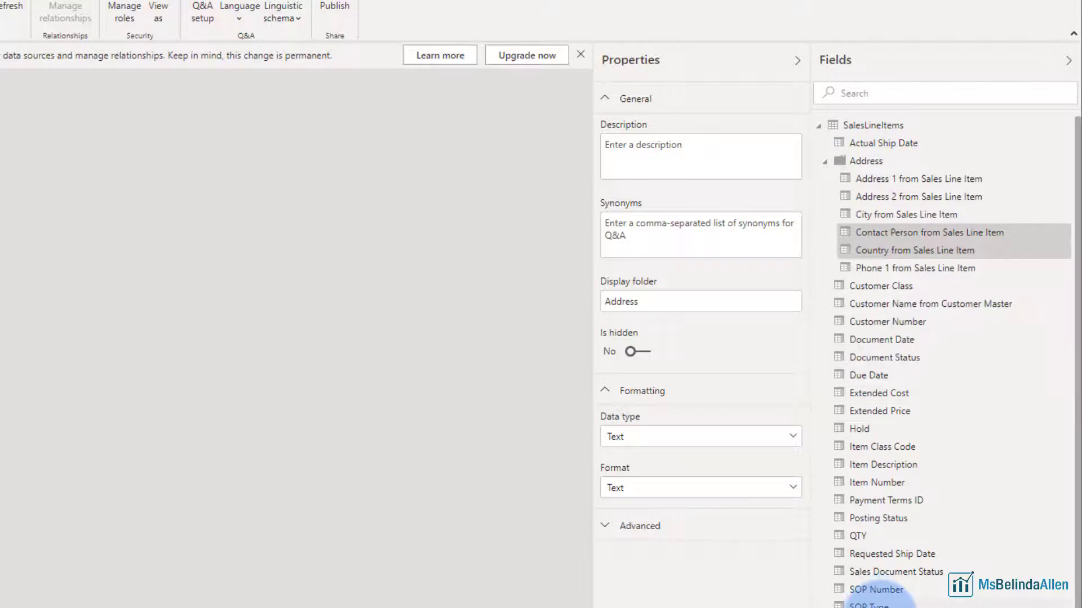
scroll(down, 3)
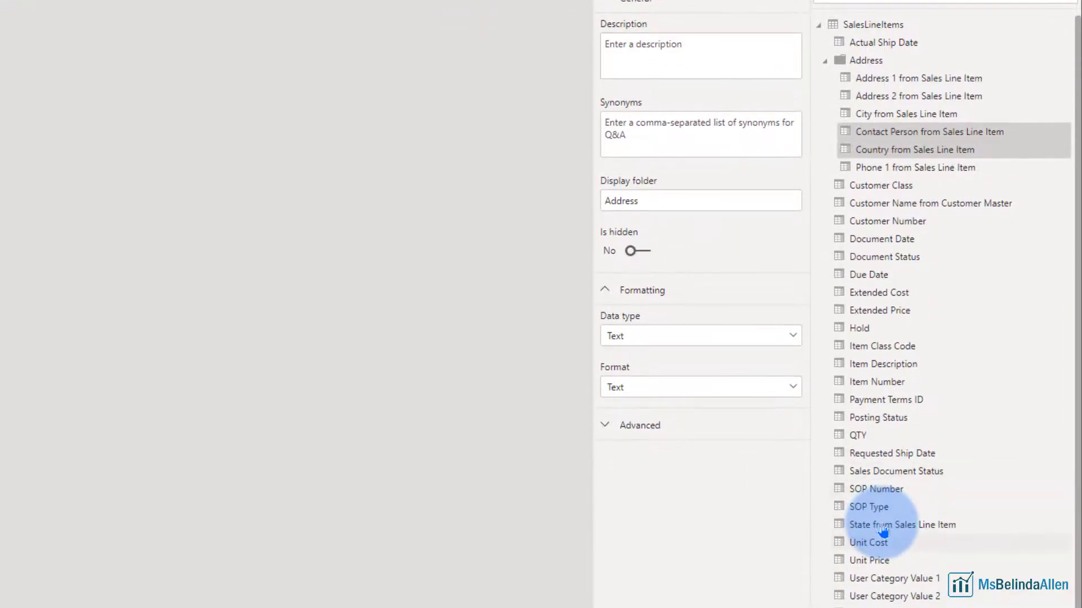
click(901, 524)
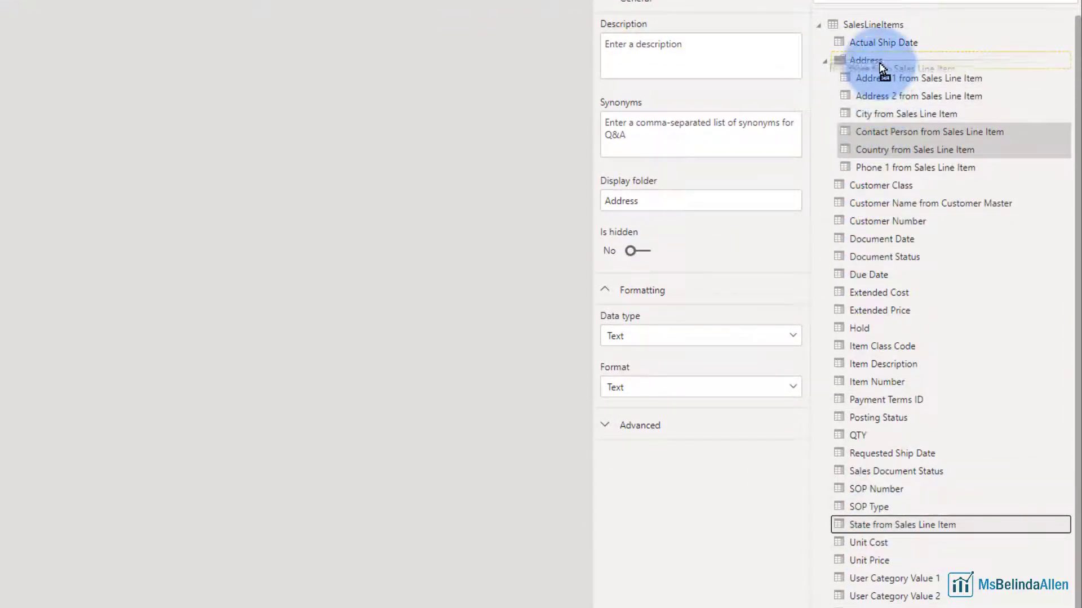
click(864, 60)
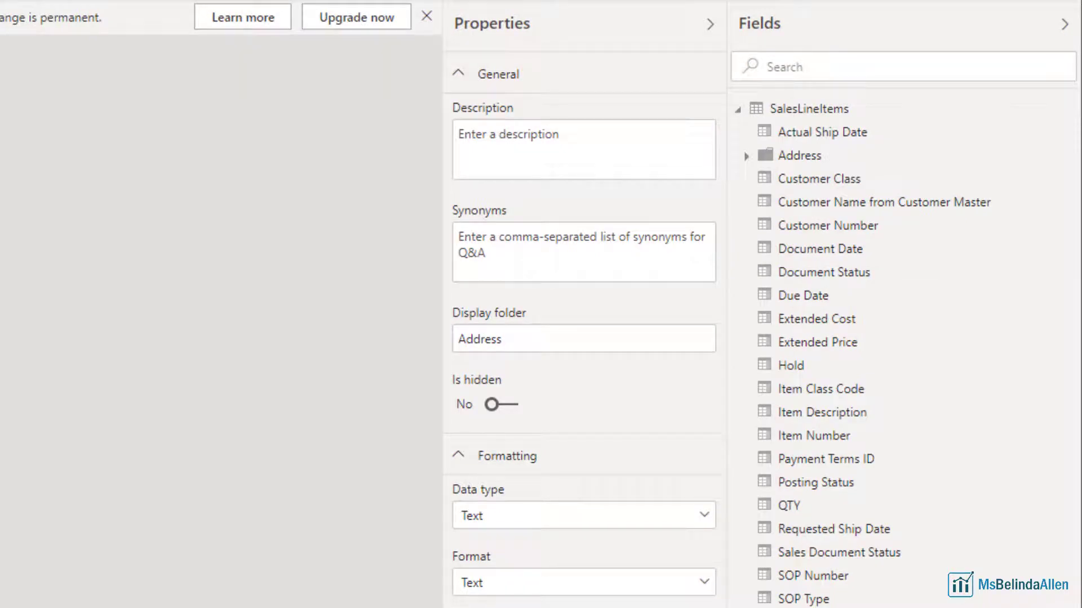
mouse_move(821, 132)
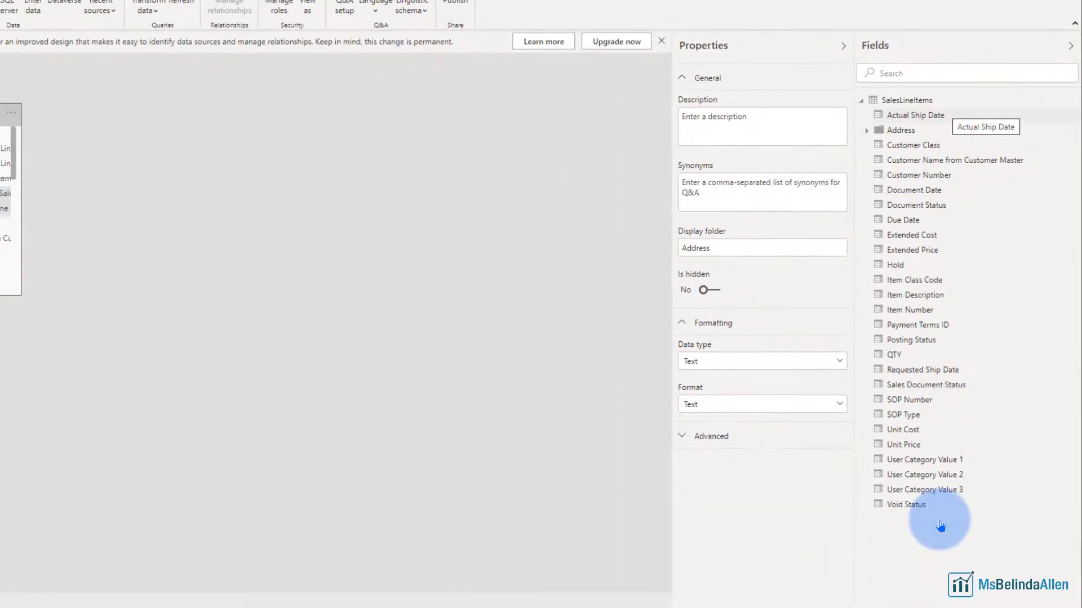
mouse_move(918, 115)
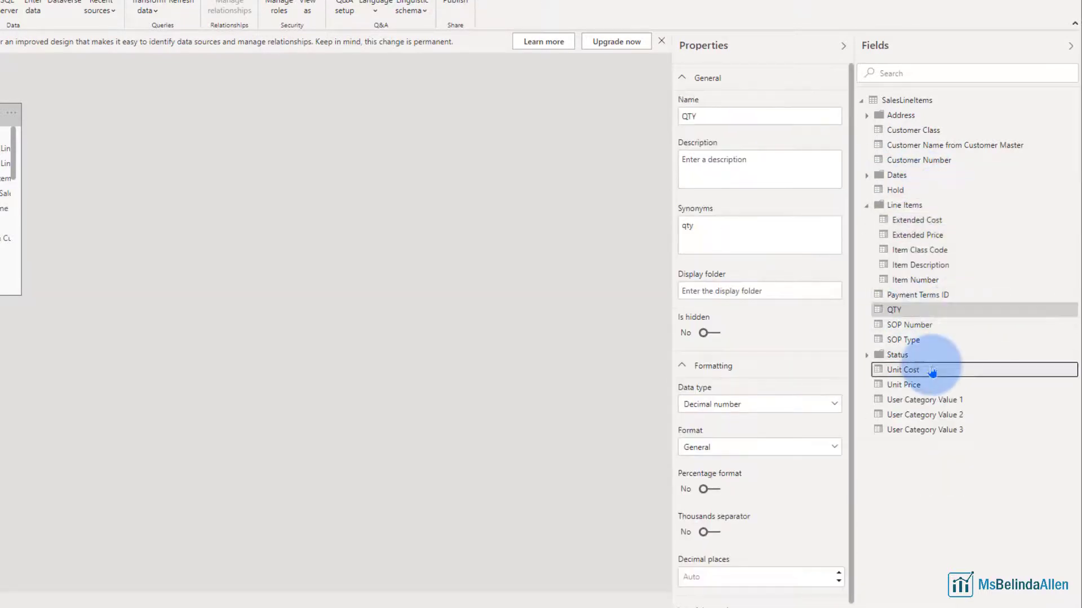
- Select a SalesLineItems field while grouping fields into Dates, Line Items and Status folders
click(901, 370)
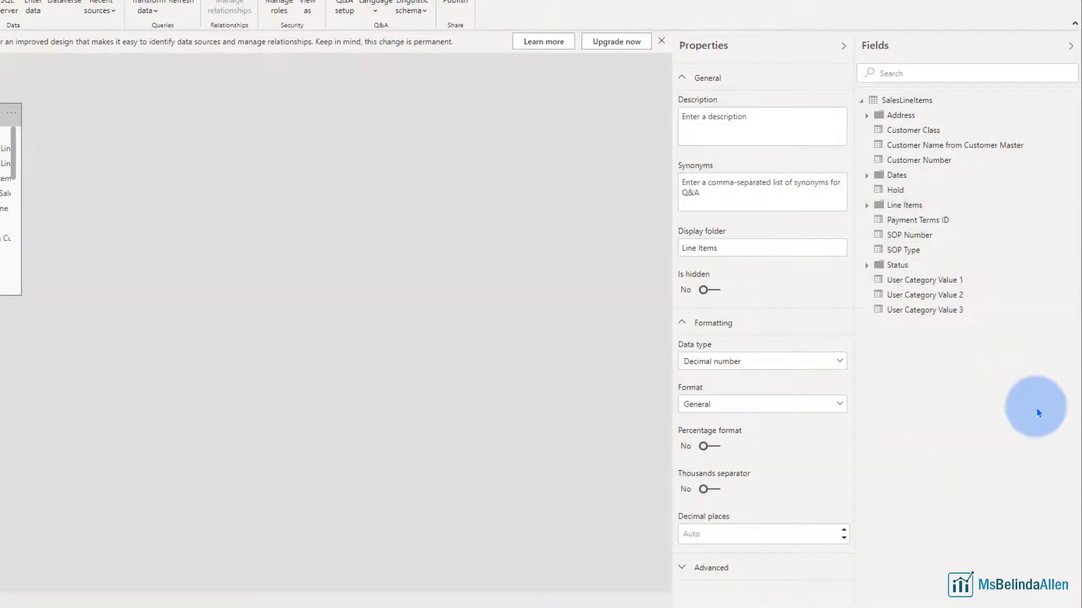
mouse_move(1023, 393)
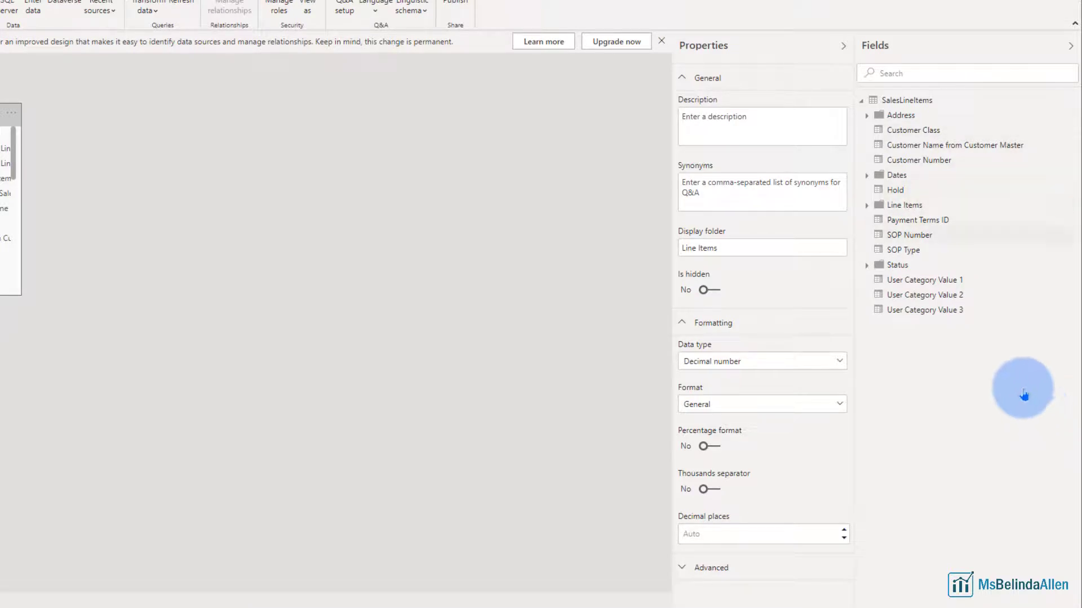
mouse_move(965, 309)
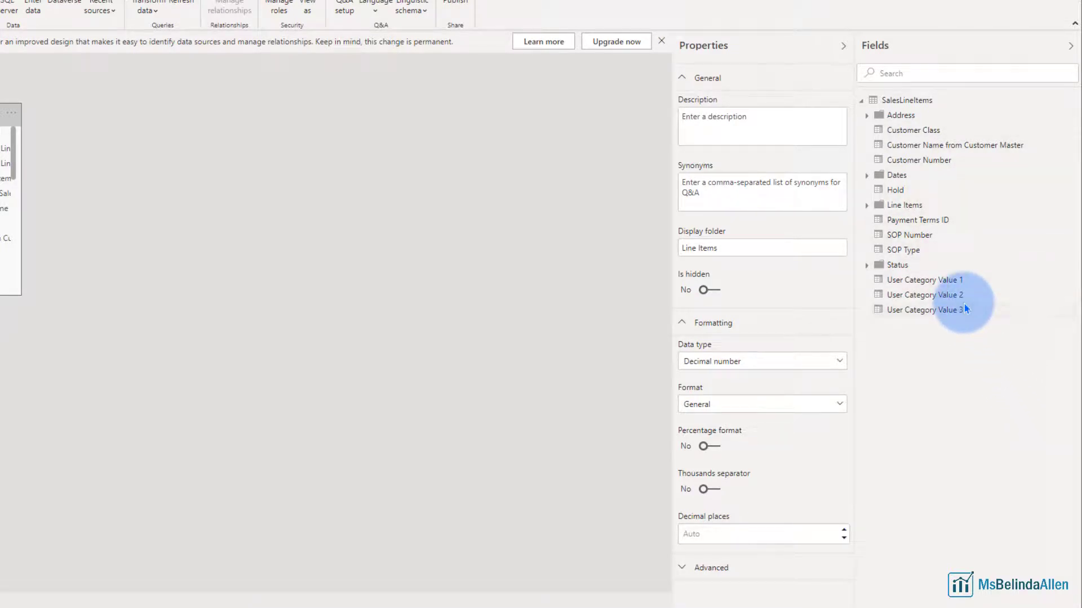
mouse_move(912, 215)
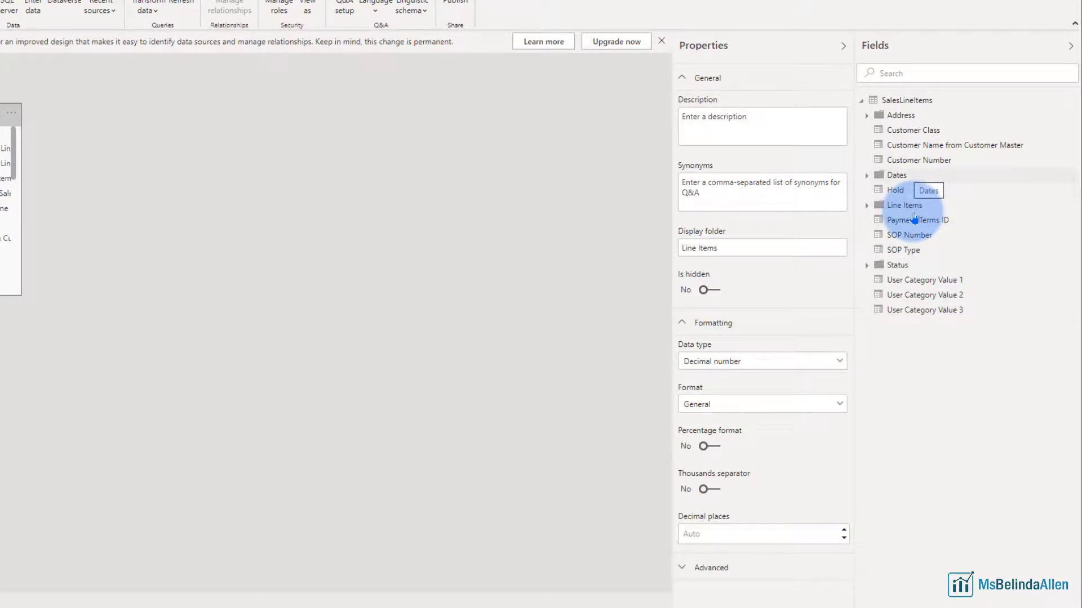
mouse_move(900, 130)
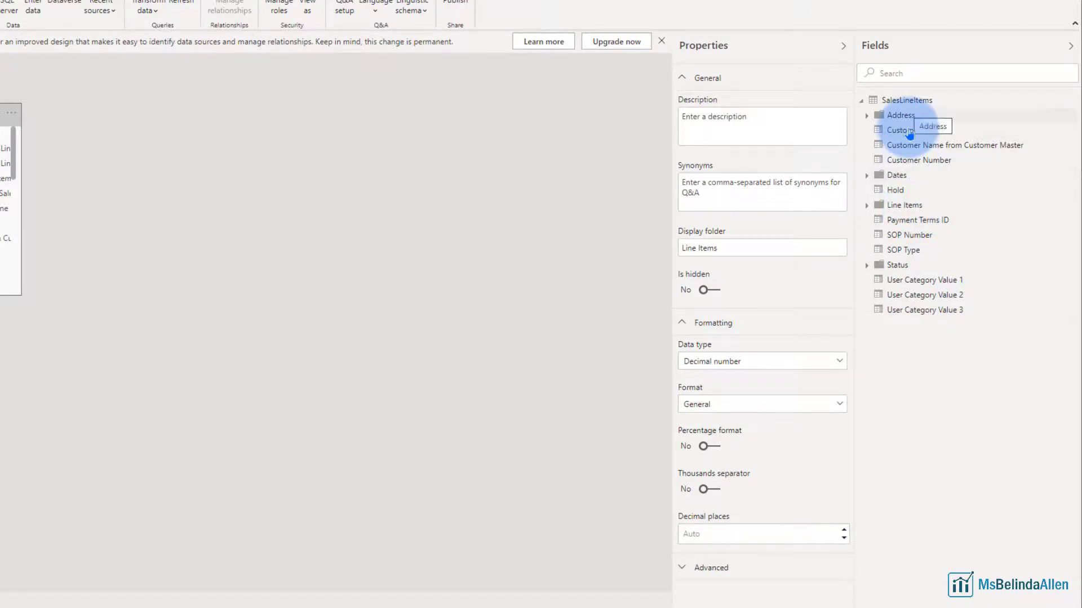
mouse_move(900, 265)
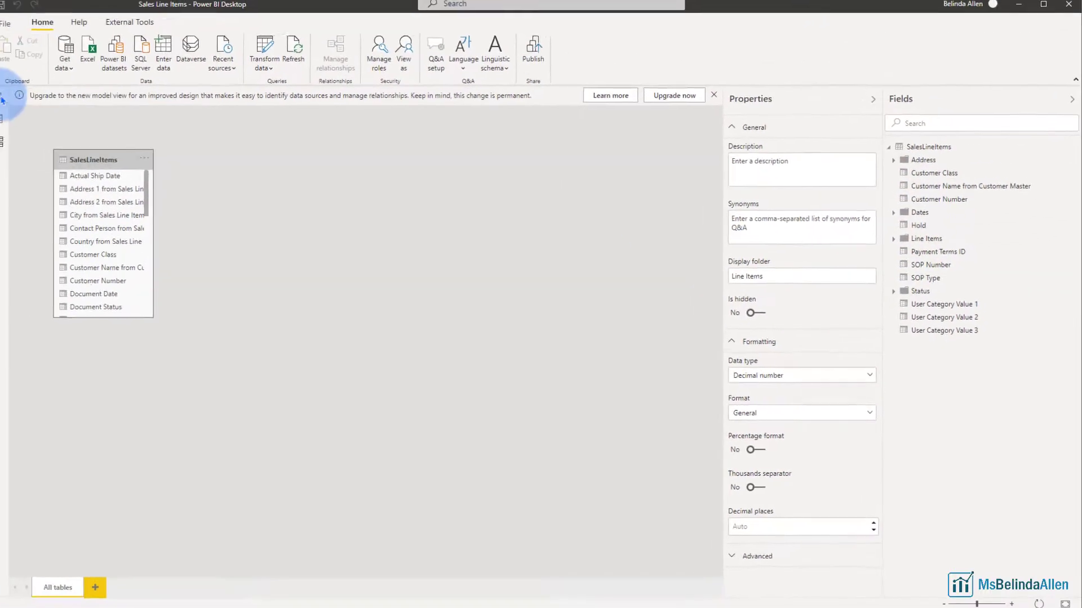
- Check the Address folder's fields in Report view's Fields list, then collapse it
click(11, 102)
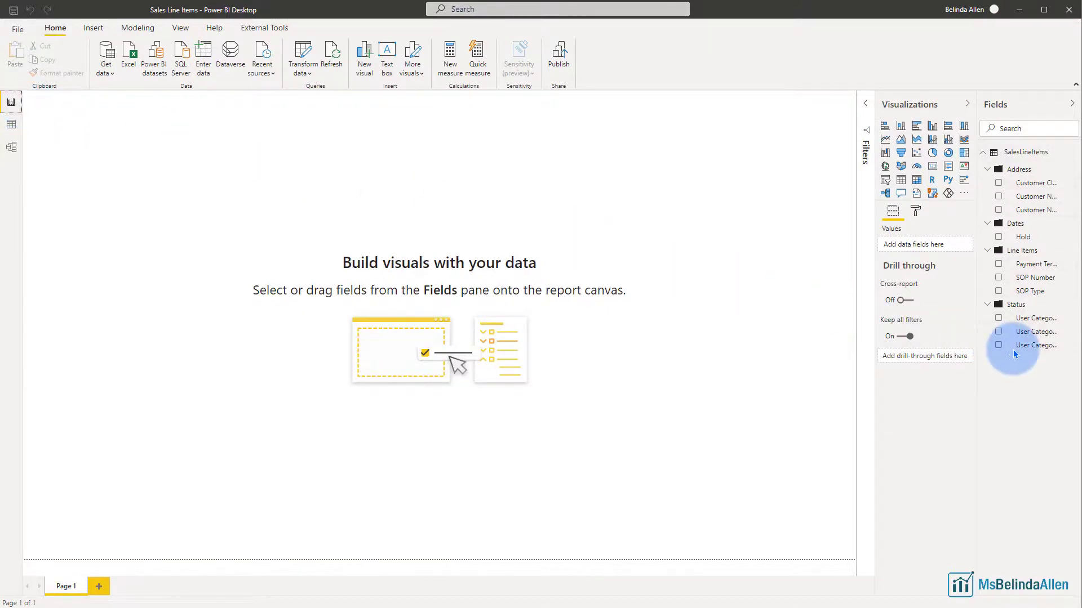
mouse_move(1013, 350)
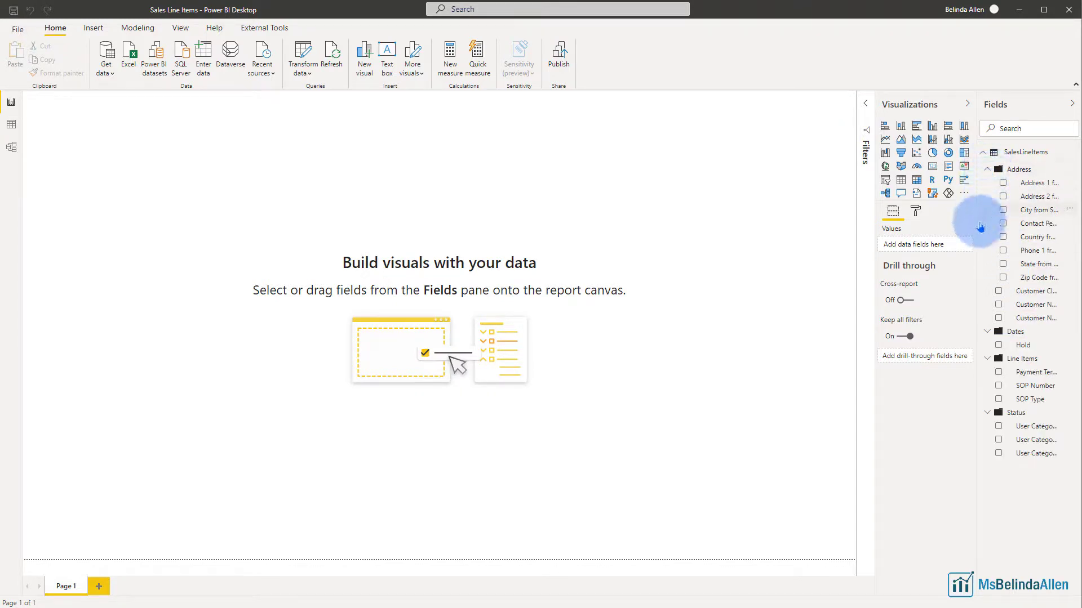
mouse_move(978, 233)
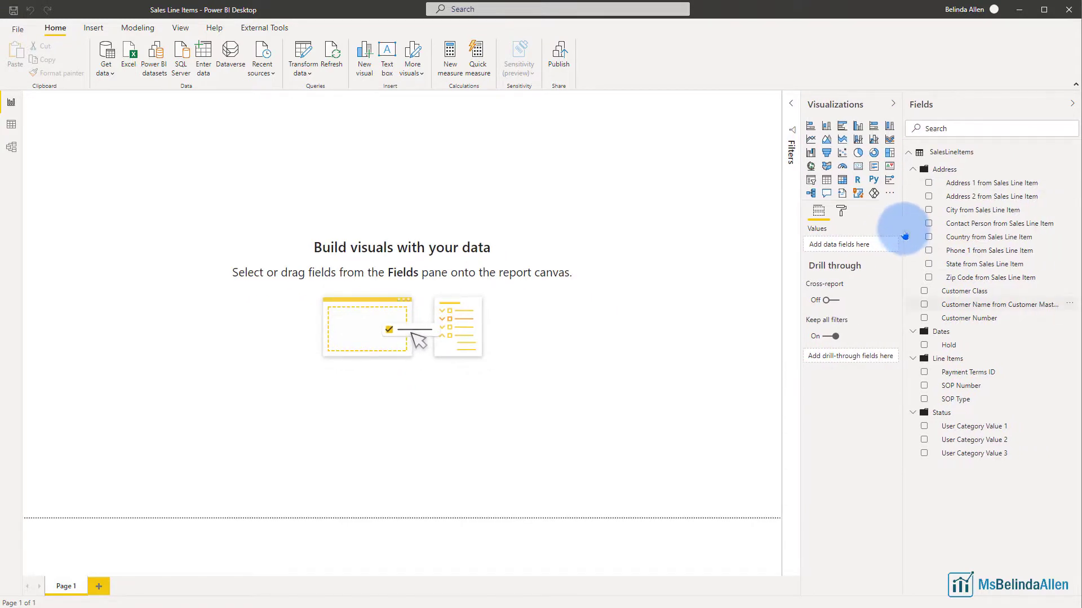
click(912, 169)
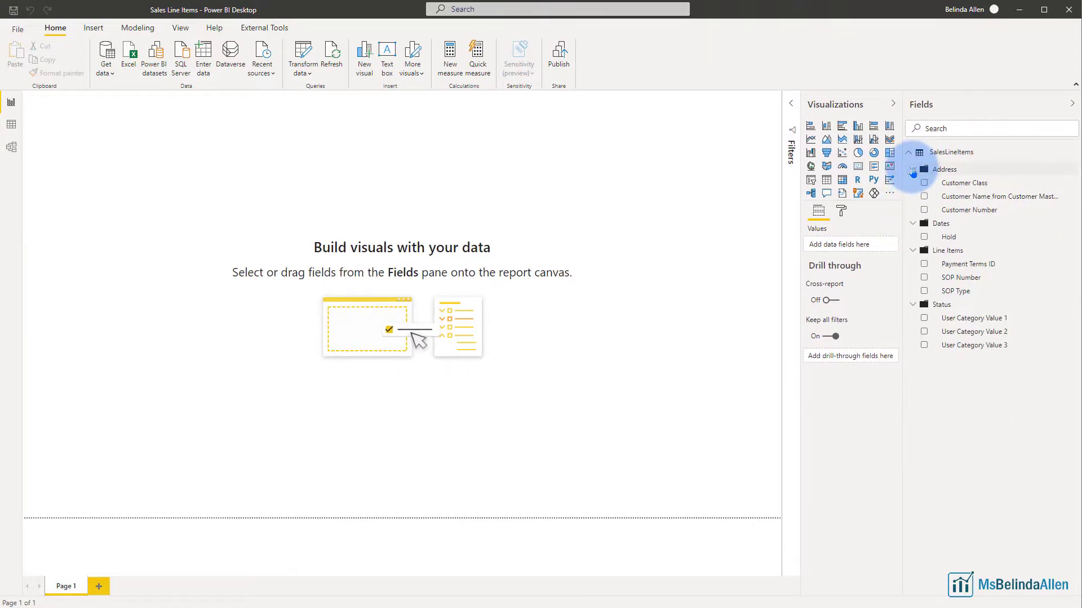